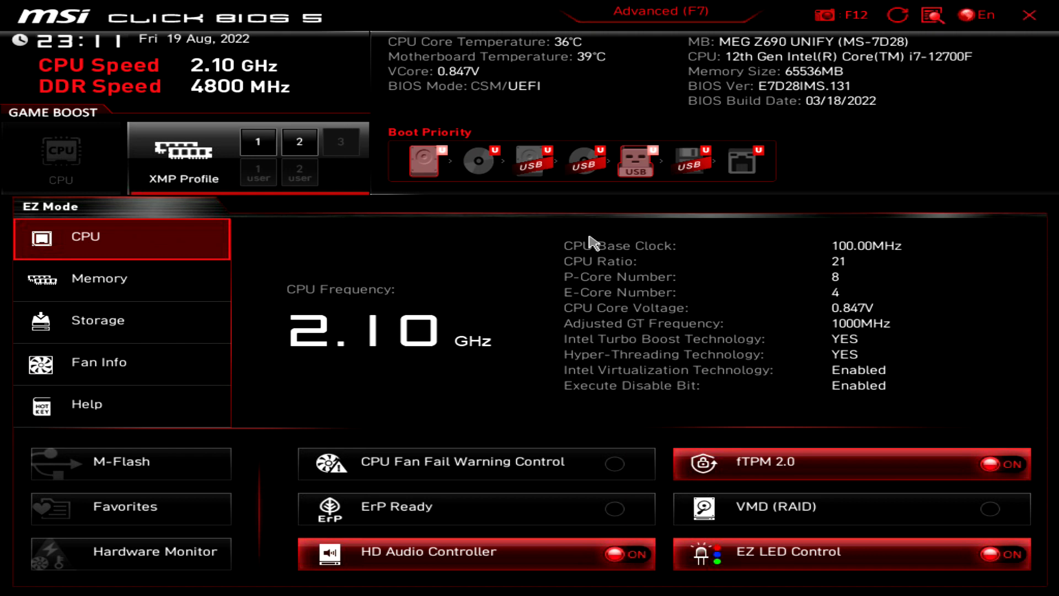
Browse the Memory and CPU details, then show the Help page with the general hotkey list.
click(98, 278)
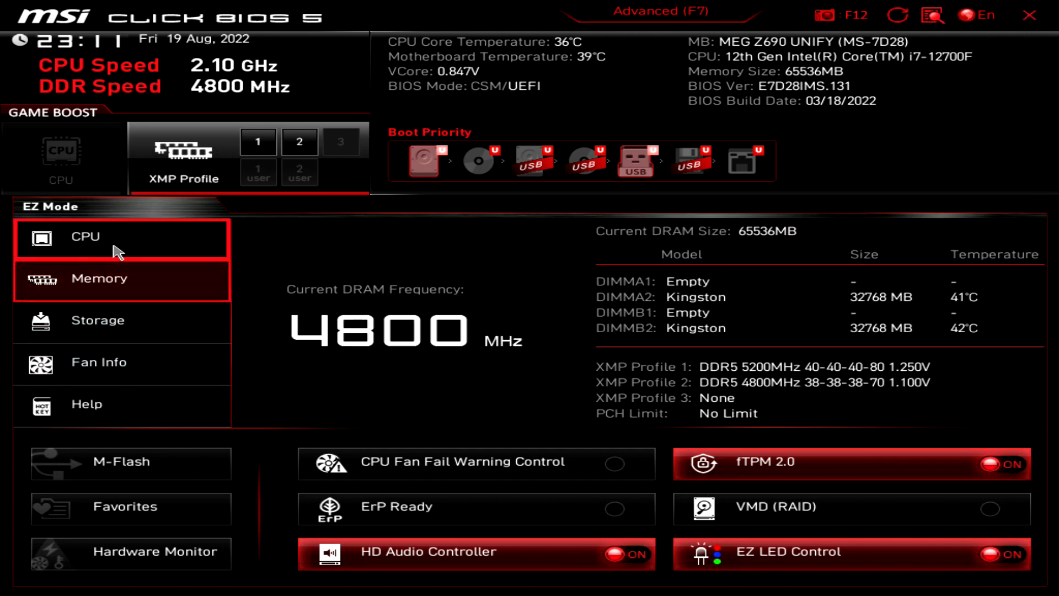
click(84, 236)
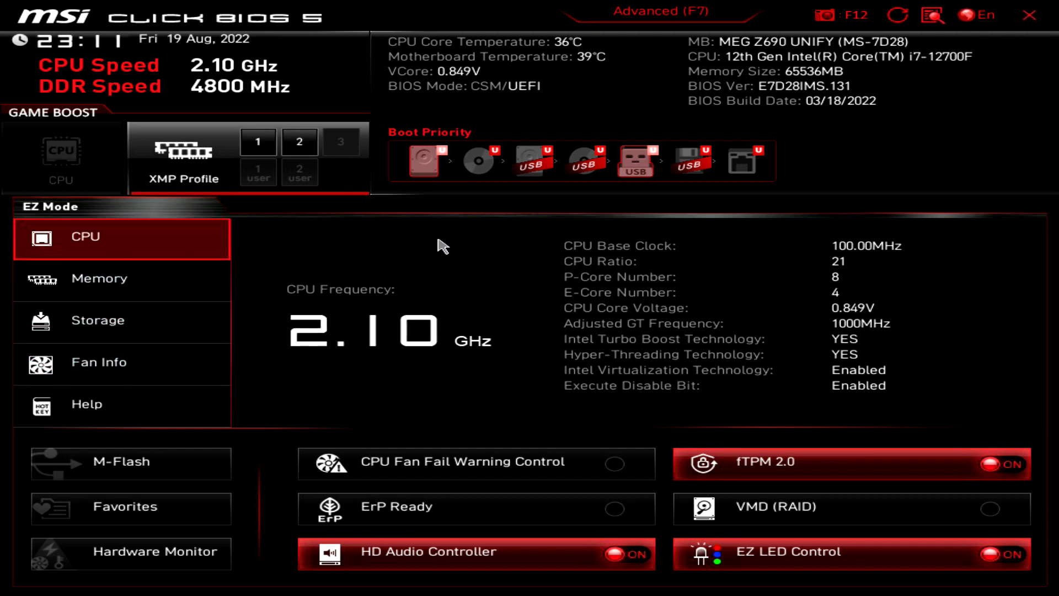
mouse_move(97, 320)
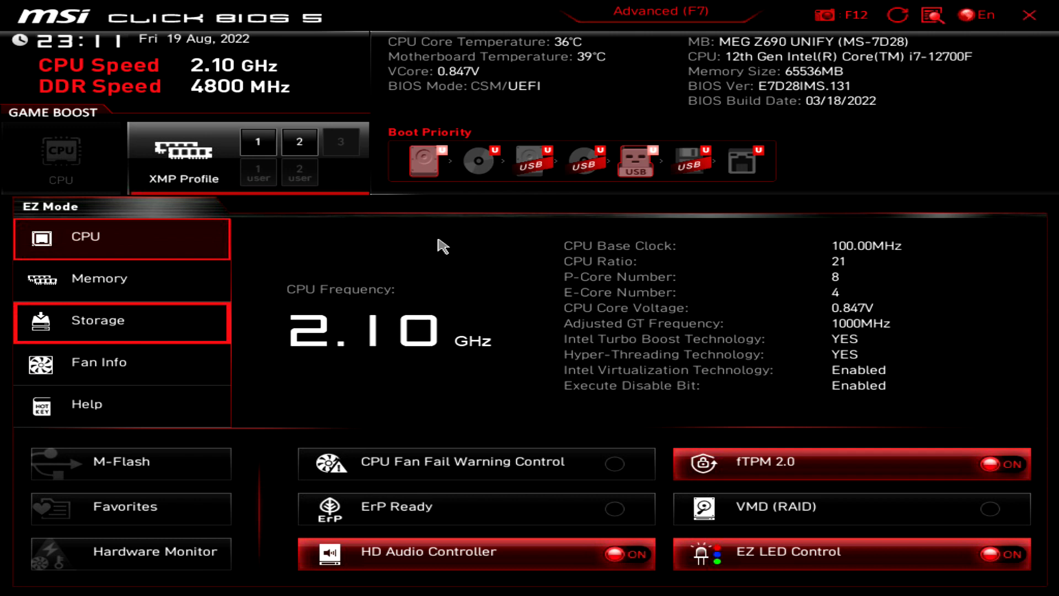
click(86, 403)
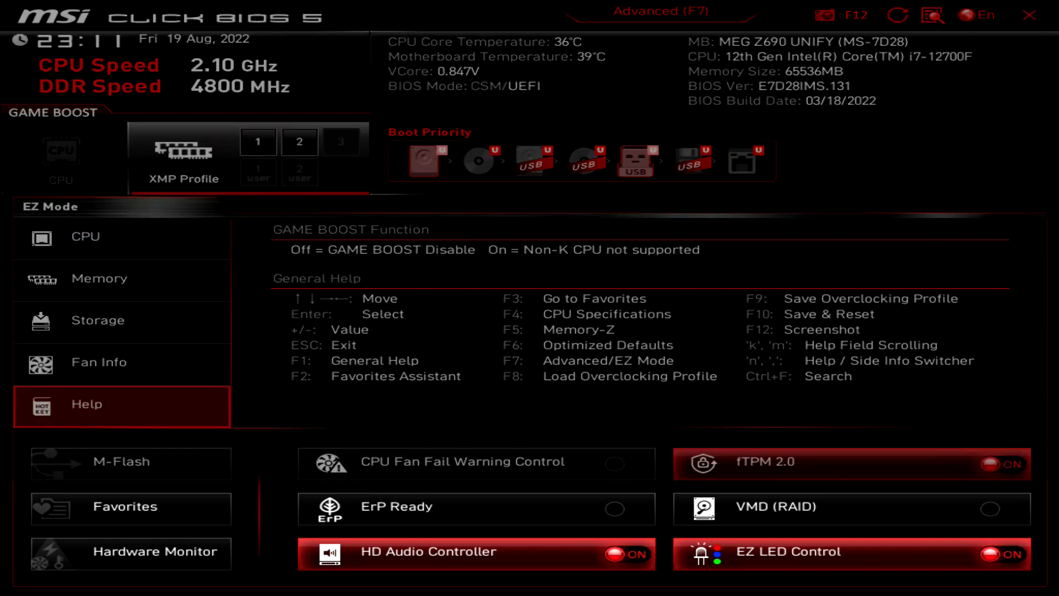
Review the full hotkey reference, then load Overclocking Profile 1 from the OC profile dialog.
click(86, 404)
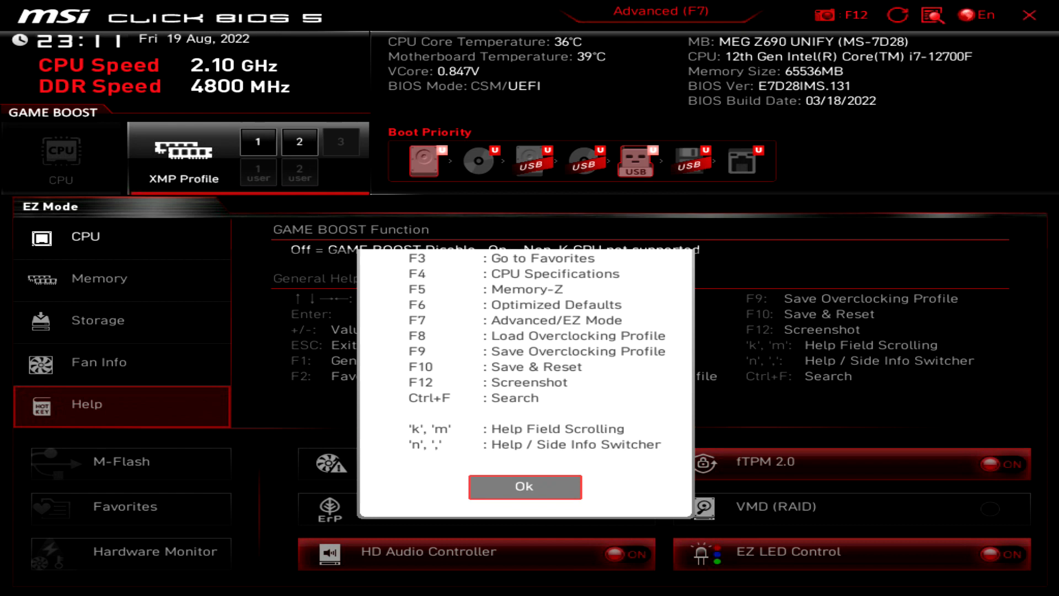
click(525, 486)
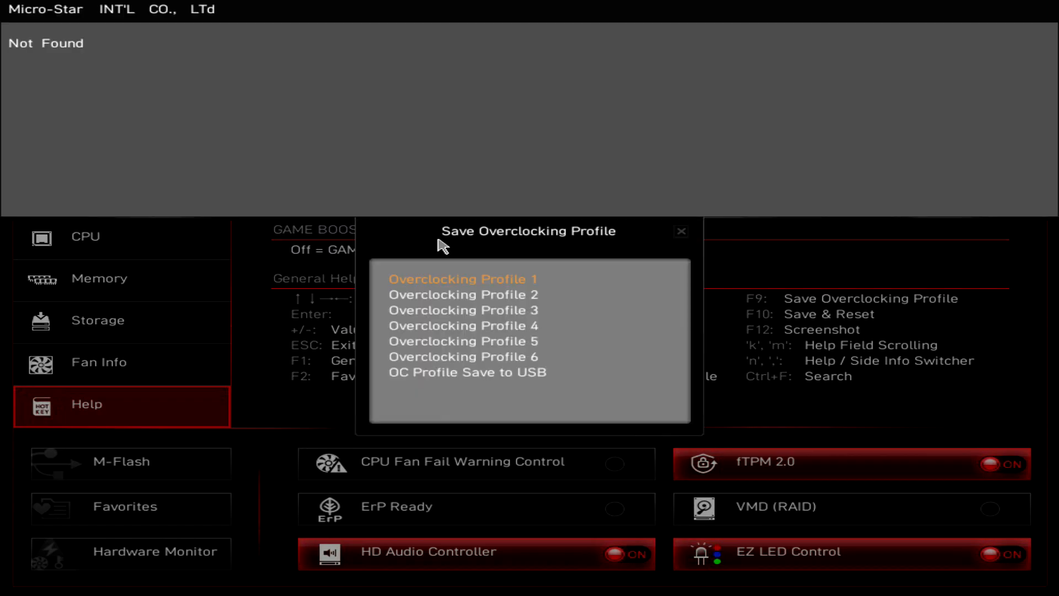
click(463, 277)
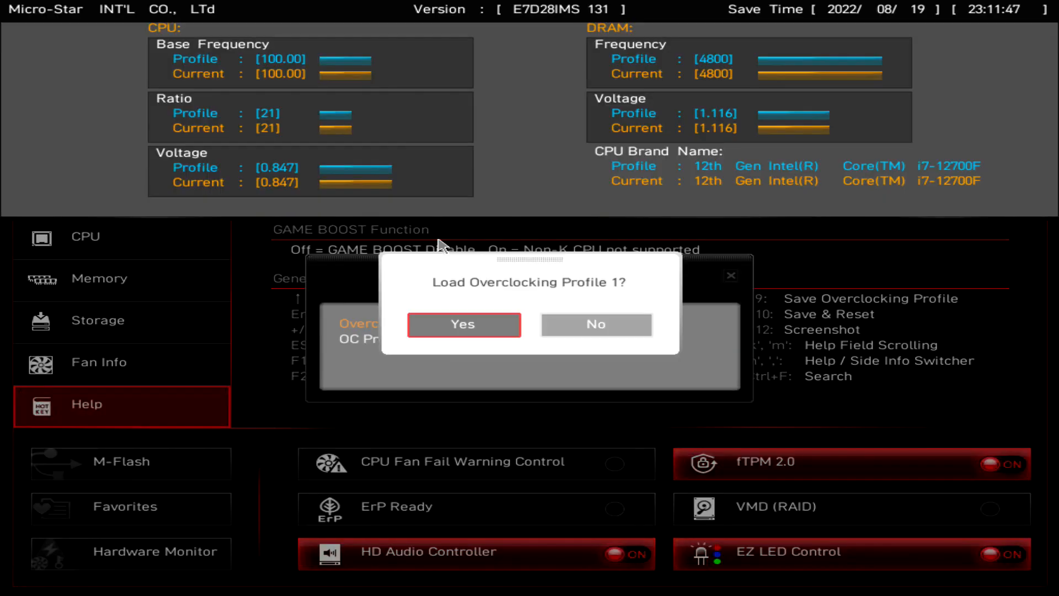
click(462, 324)
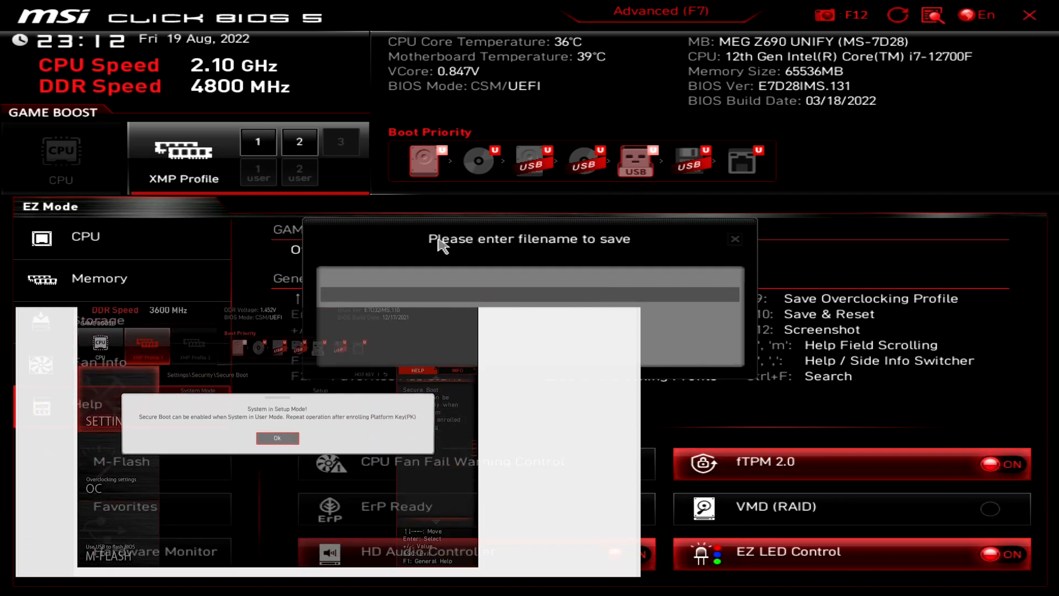
Save the screenshot as 'hello' and acknowledge the snapshot saved message.
text(hello)
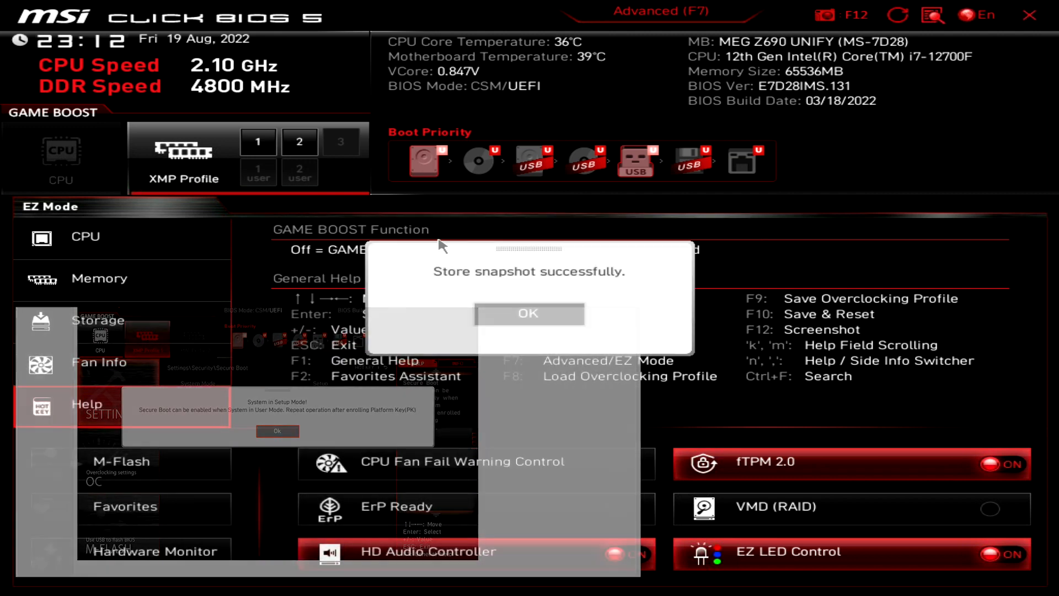
click(527, 312)
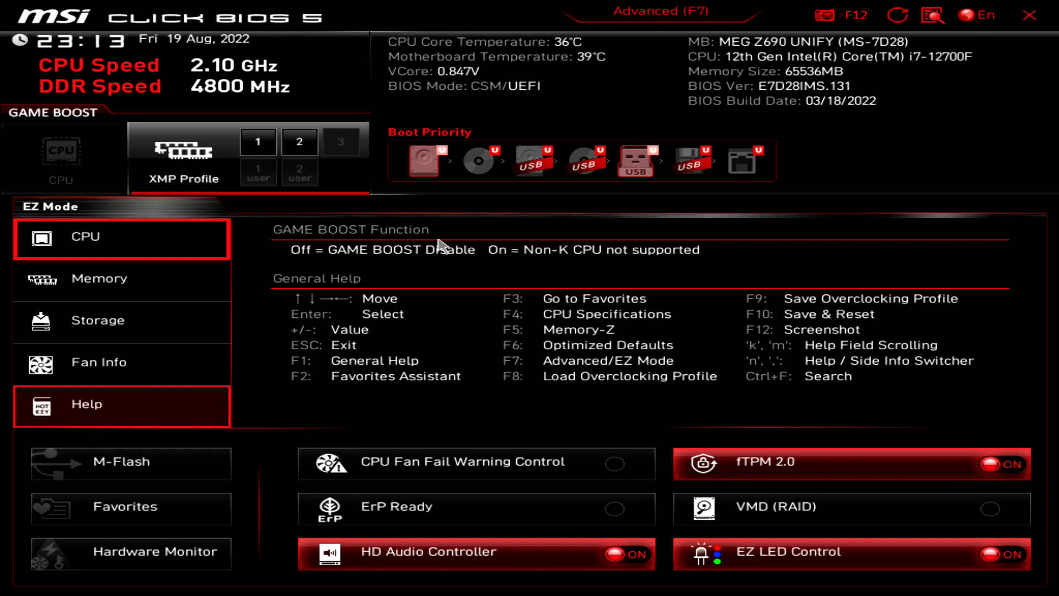
Browse Memory, Storage and Fan Info, then decline the M-Flash reboot into flash mode.
click(98, 278)
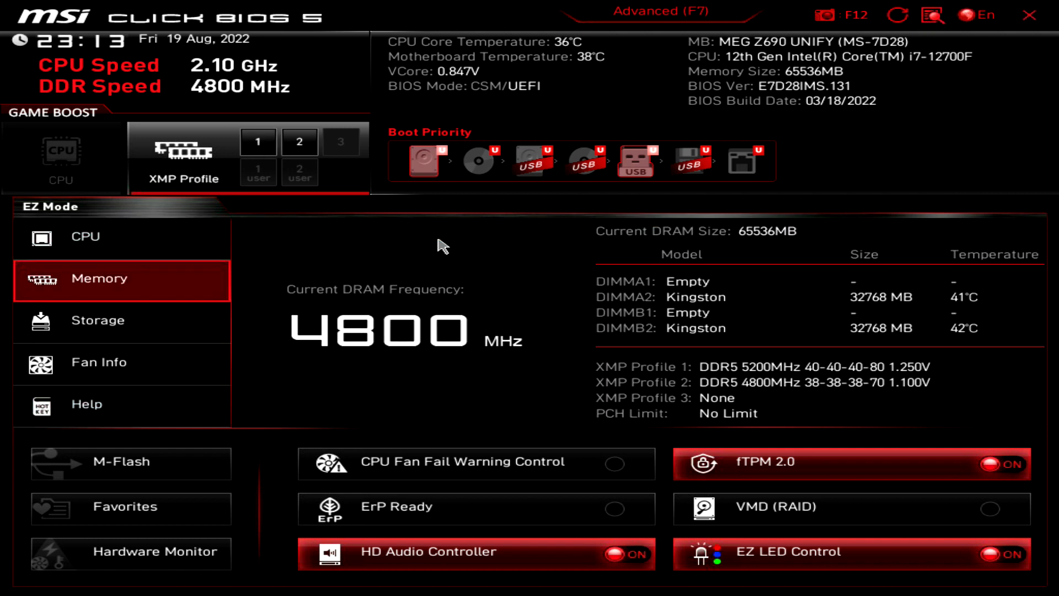
click(97, 320)
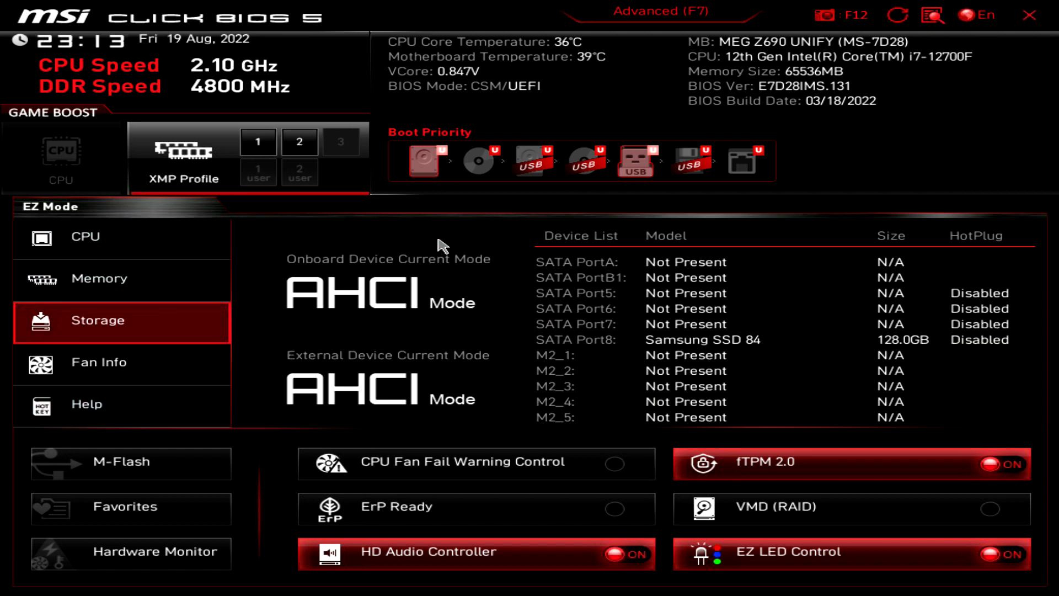
click(98, 362)
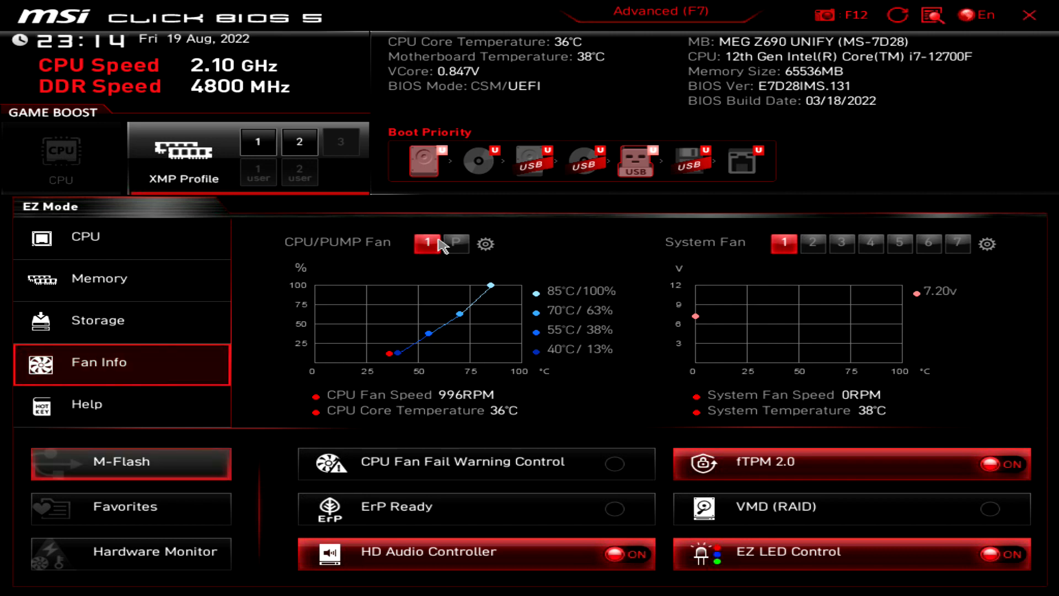
click(130, 463)
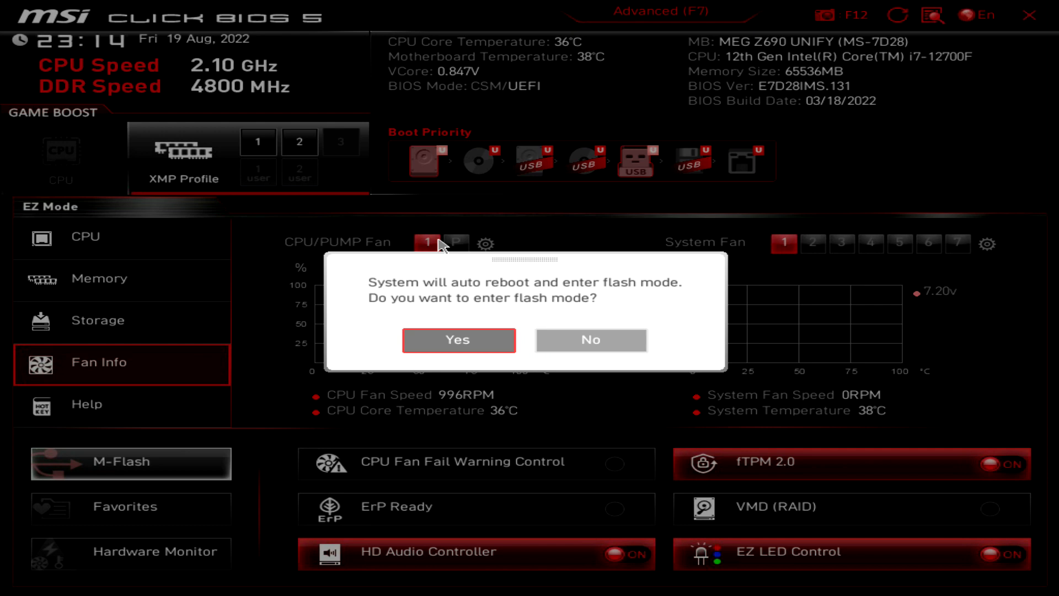
click(589, 340)
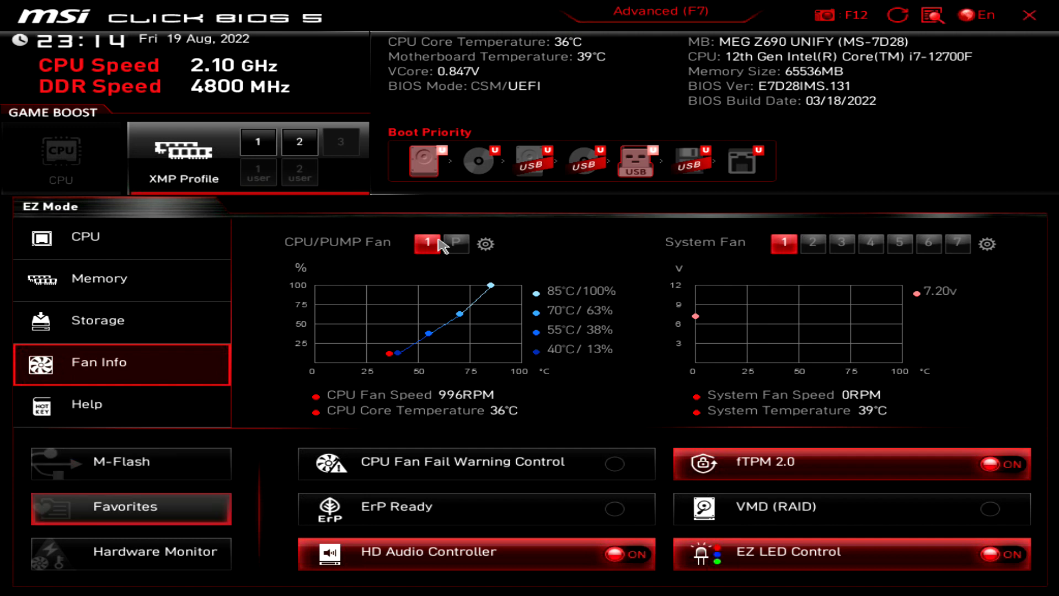
click(130, 506)
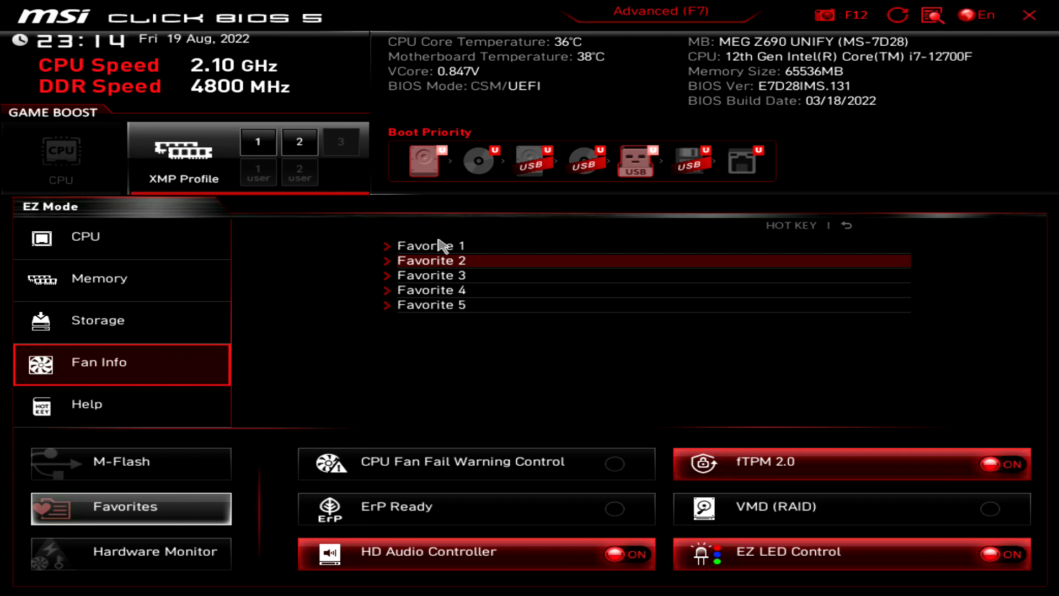
click(431, 260)
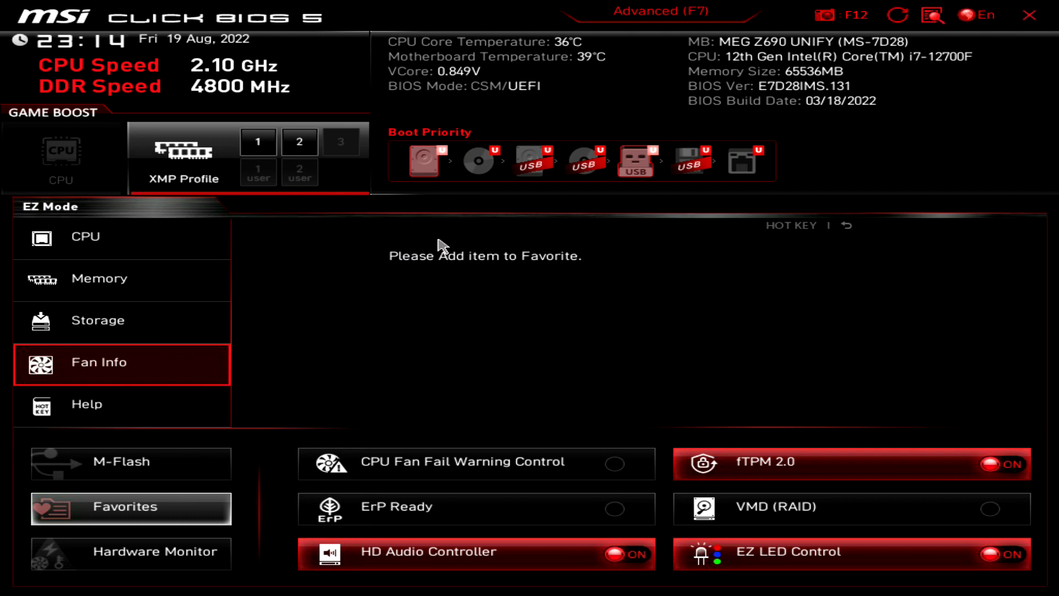
click(657, 12)
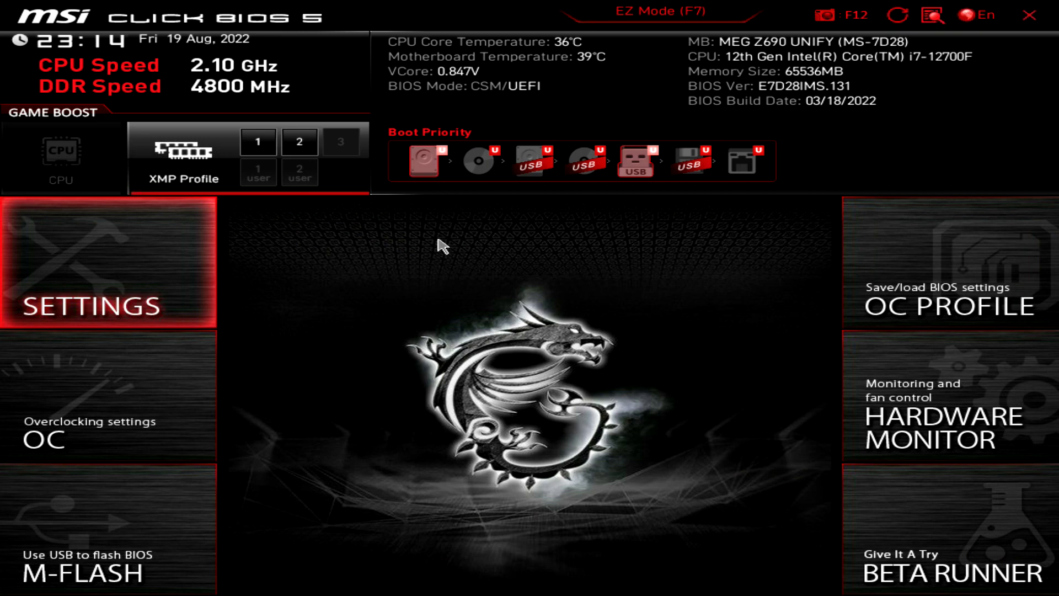
click(109, 264)
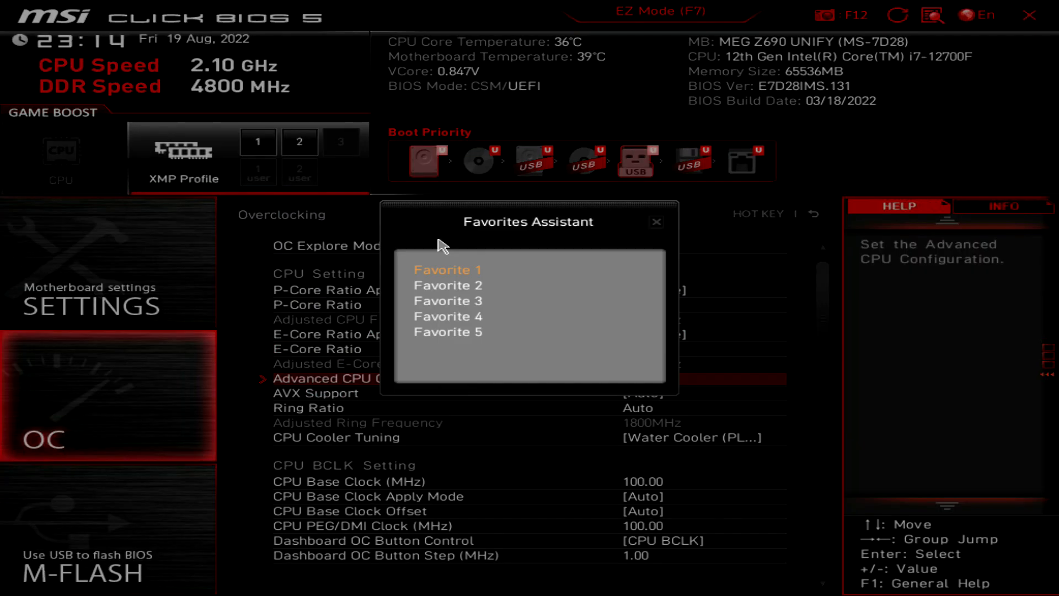
click(654, 221)
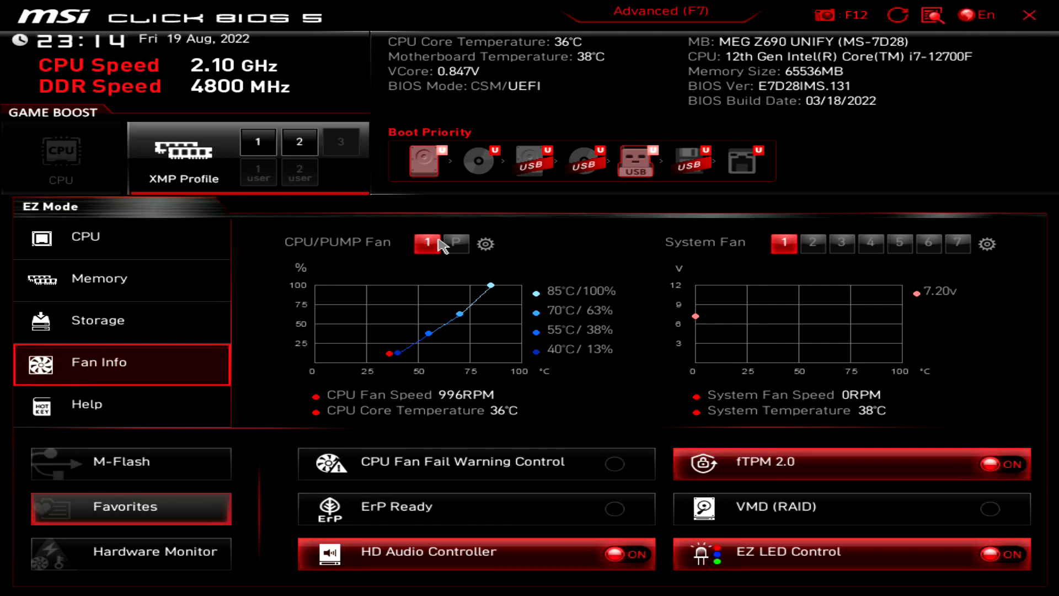
Enter Favorites, look inside the Favorite 1 group and return to the group list.
click(130, 507)
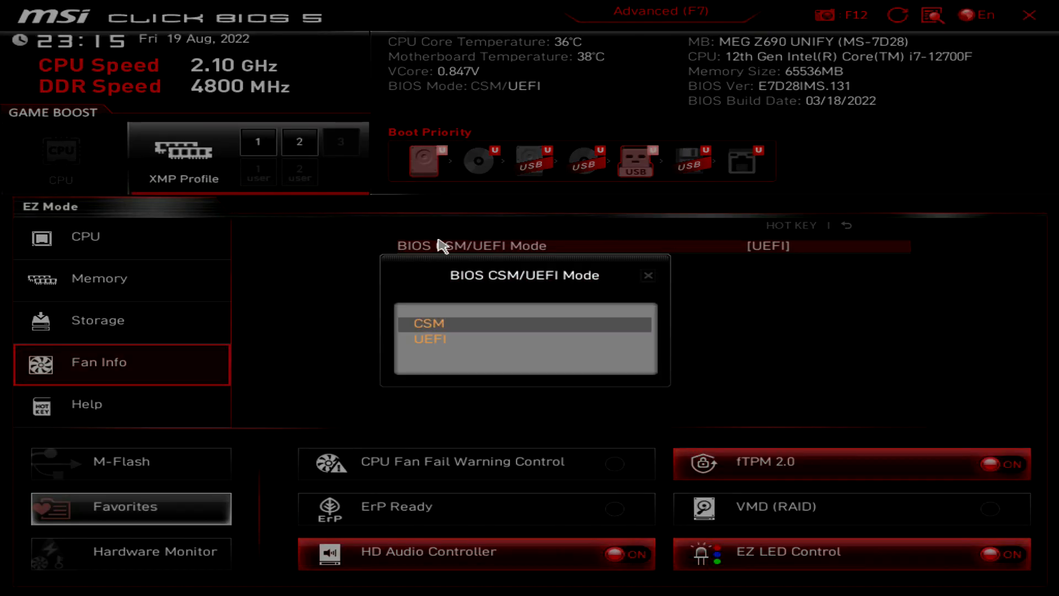
click(646, 274)
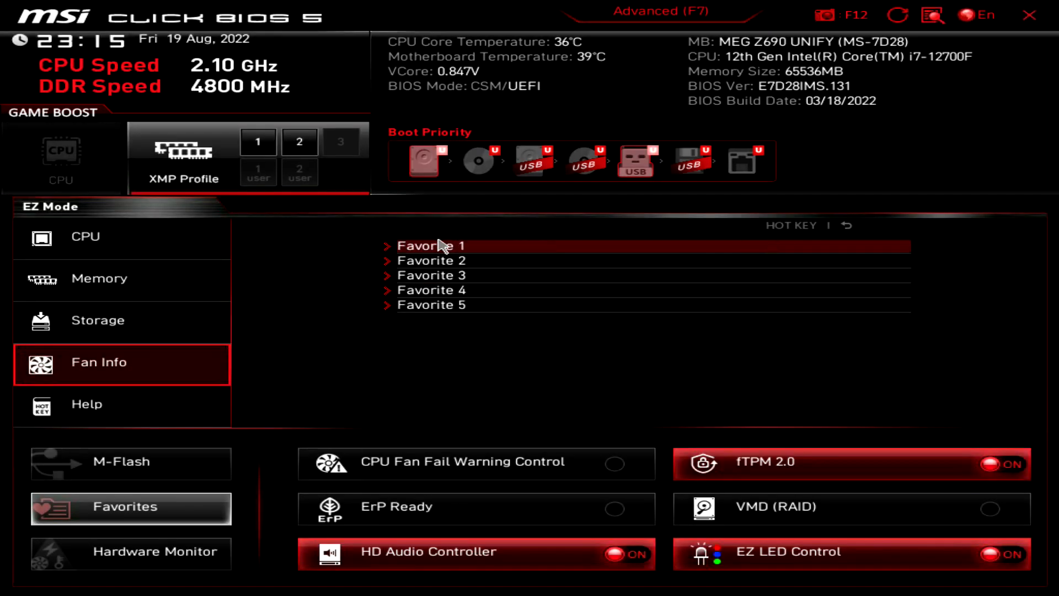
click(84, 236)
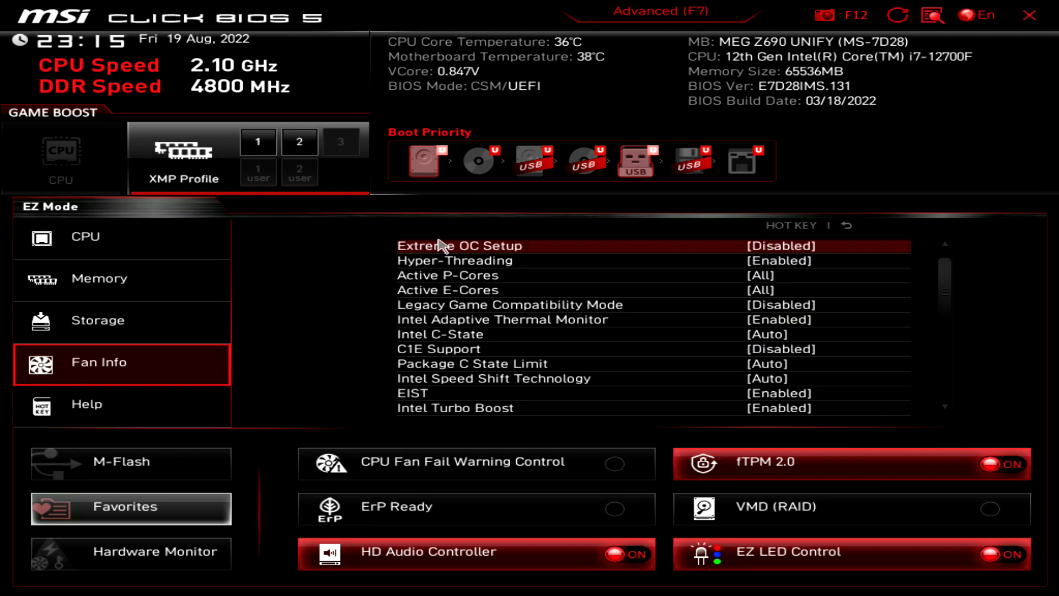
click(124, 506)
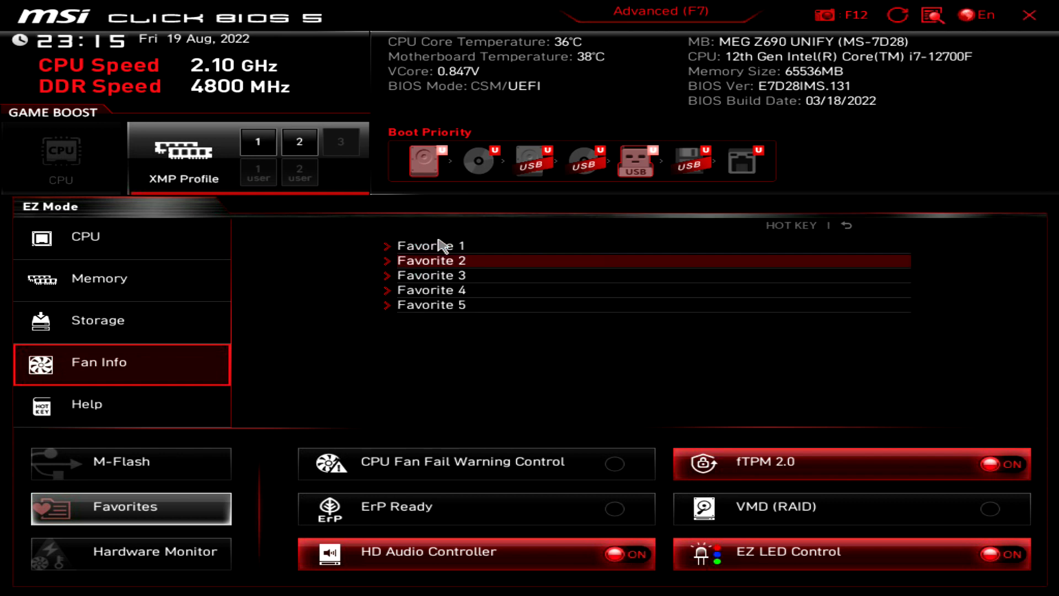
Rename Favorite 1 to 'CSM or UEFI' and return to the Fan Info curves.
click(431, 260)
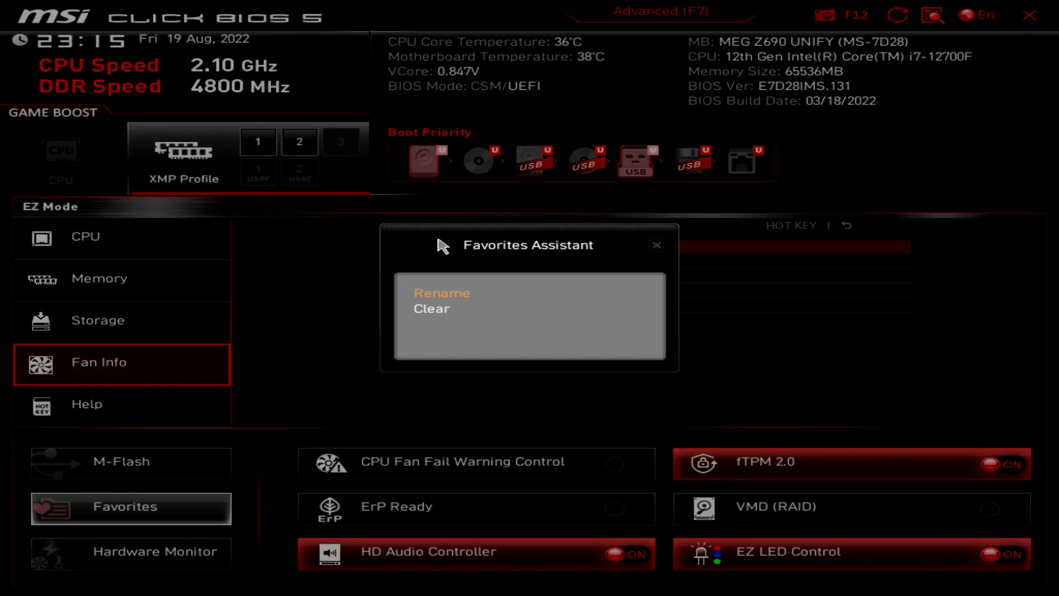
click(441, 293)
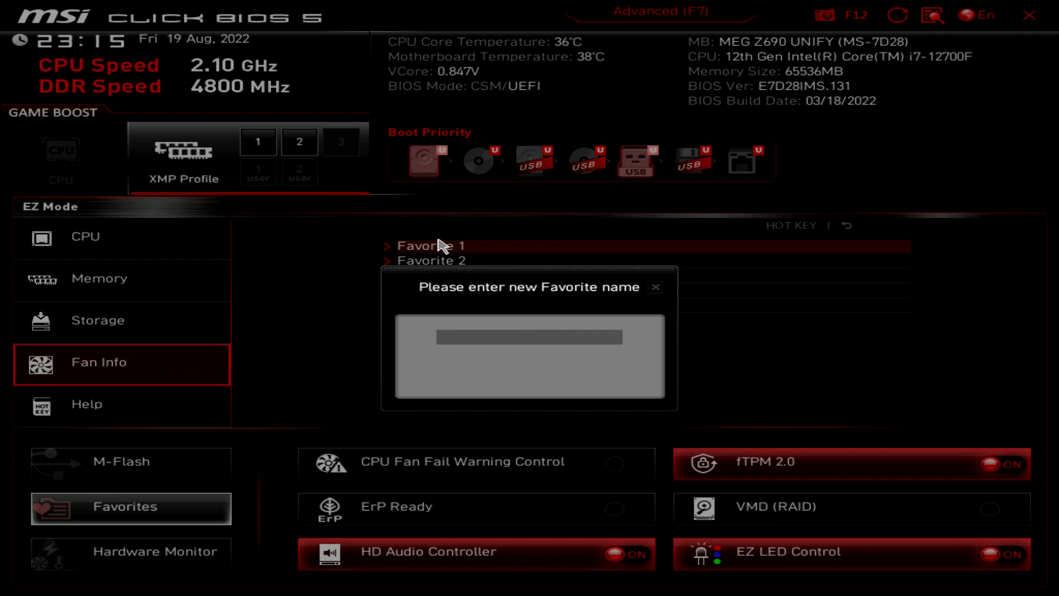
text(CSM or U)
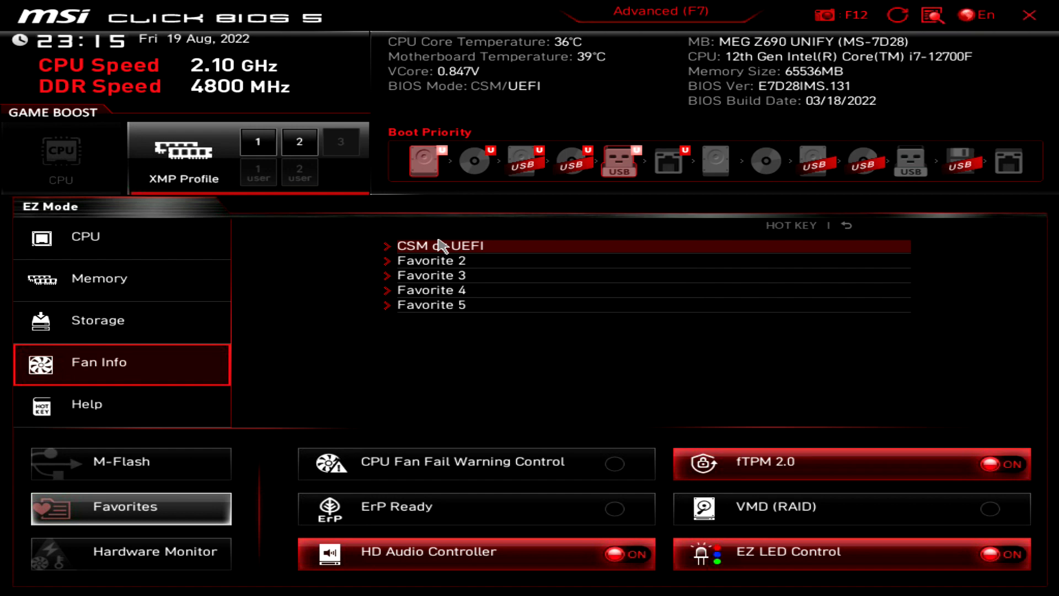
click(98, 361)
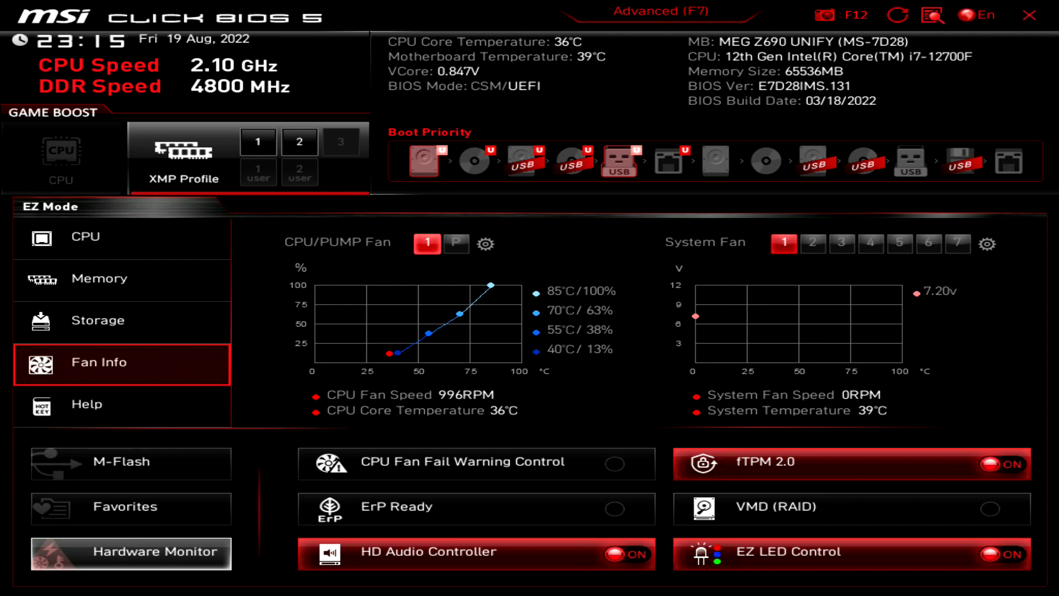
click(131, 552)
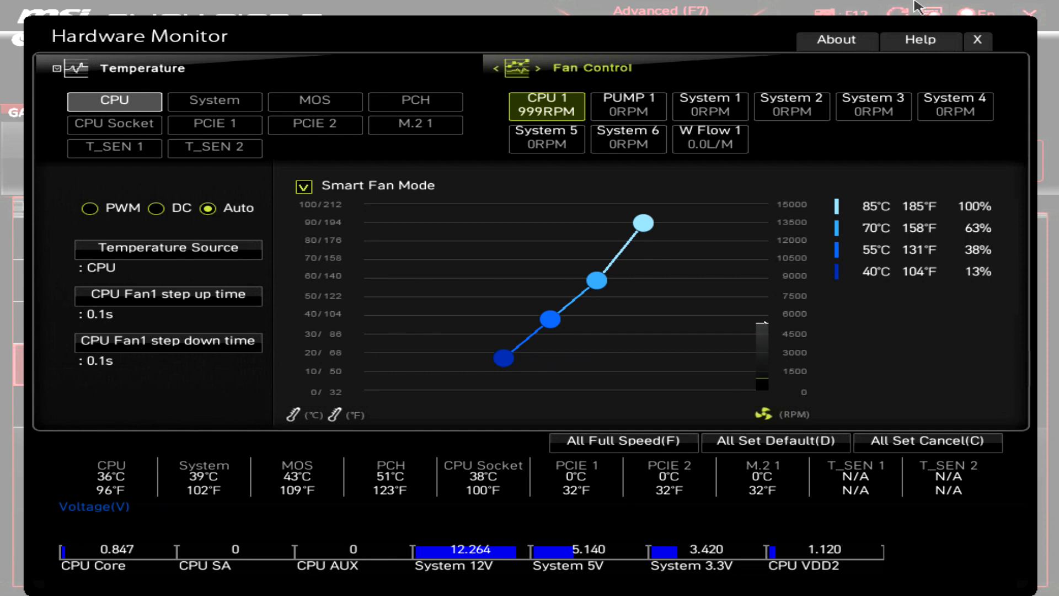
click(976, 40)
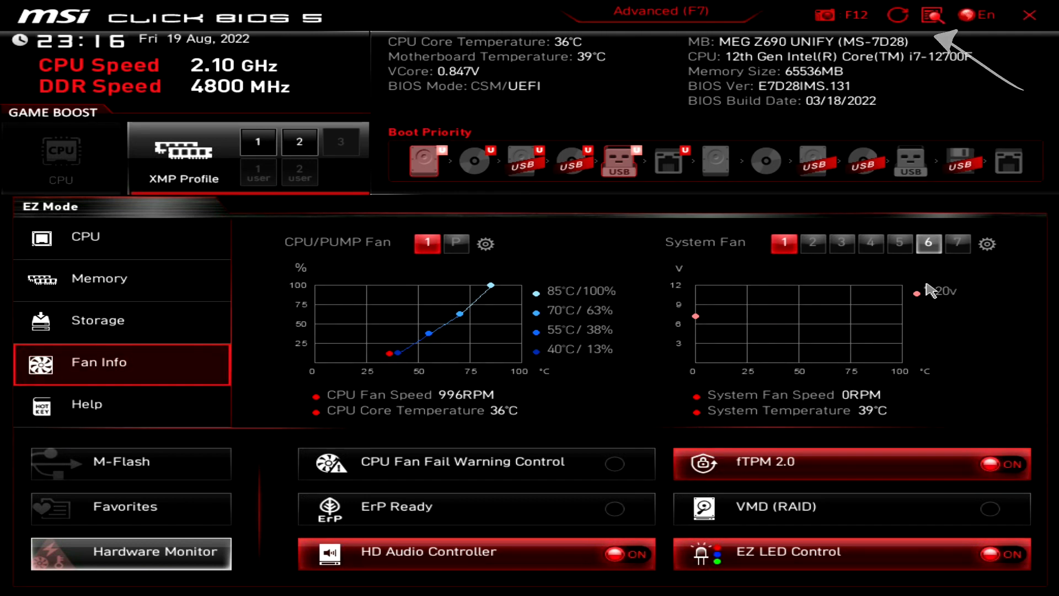
click(932, 15)
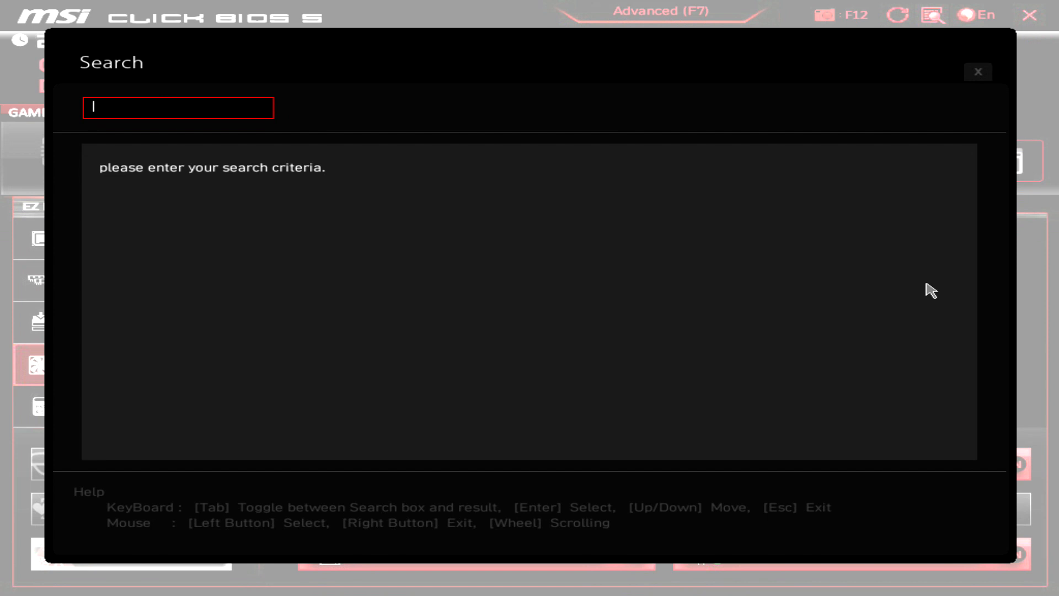
text(csm)
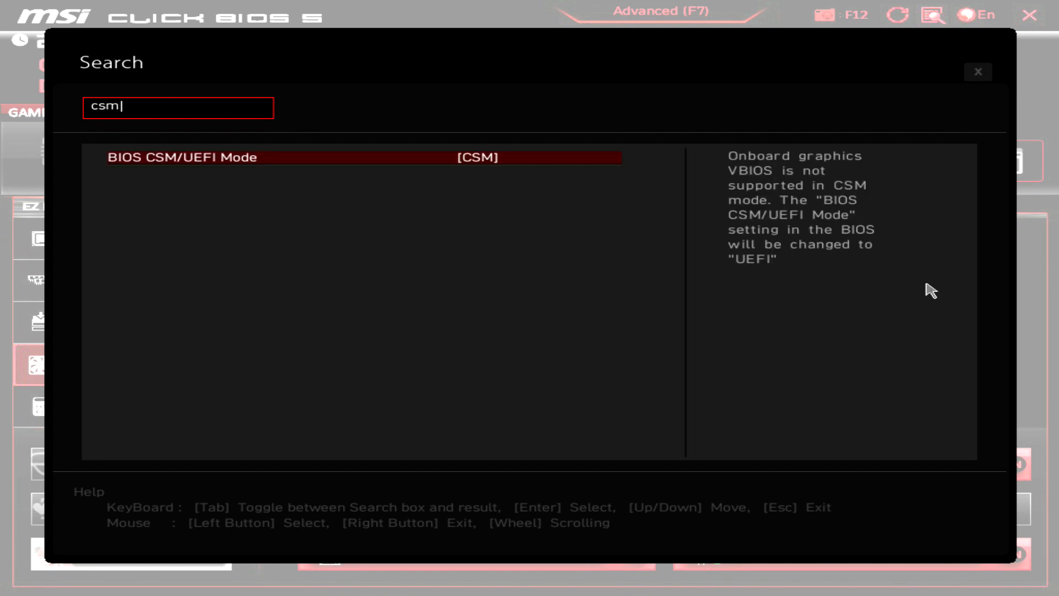
click(477, 157)
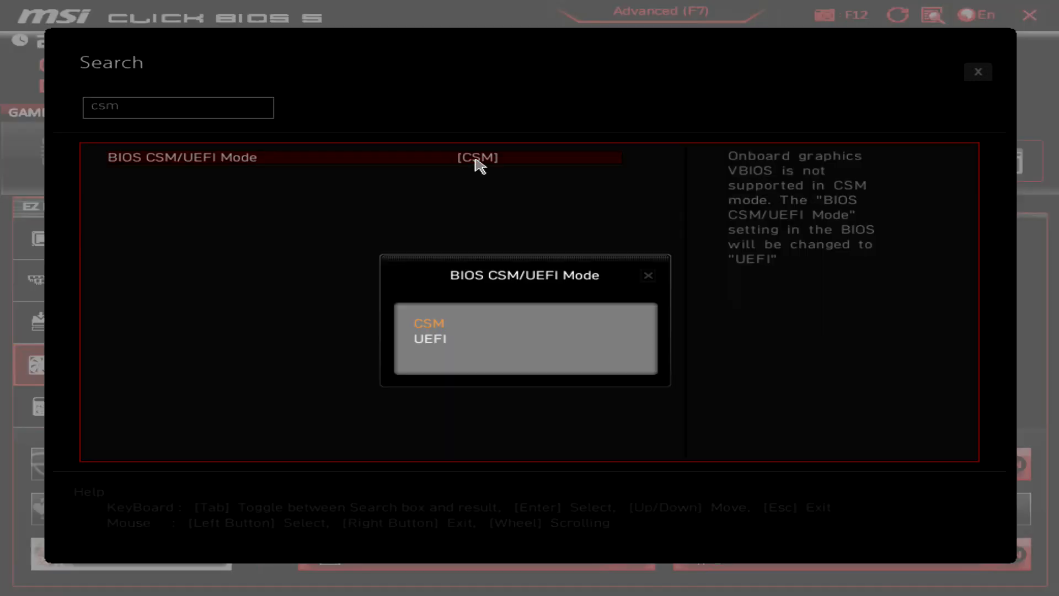
click(430, 338)
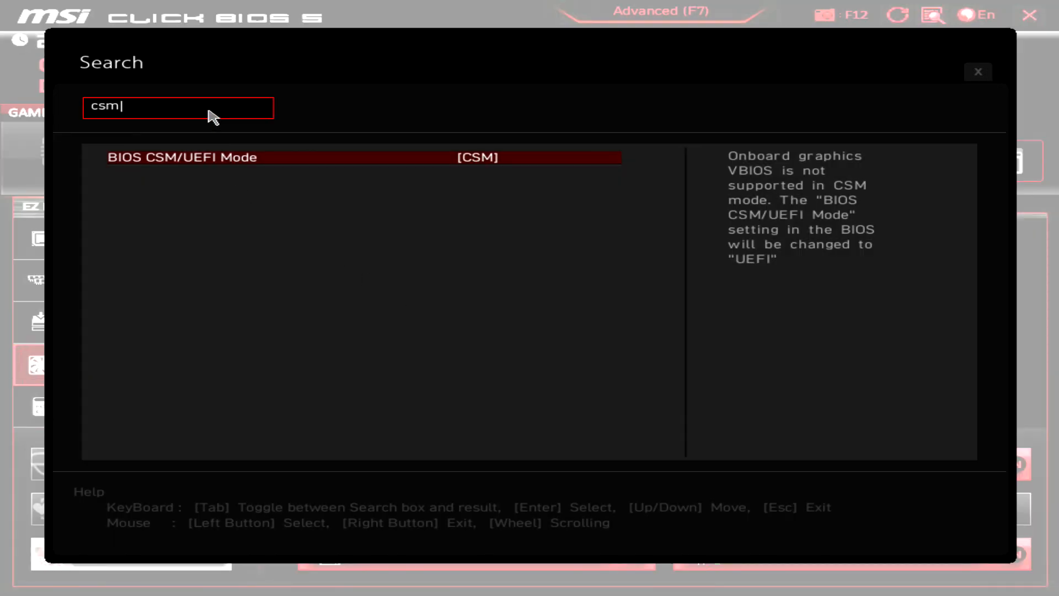
key(Ctrl+a)
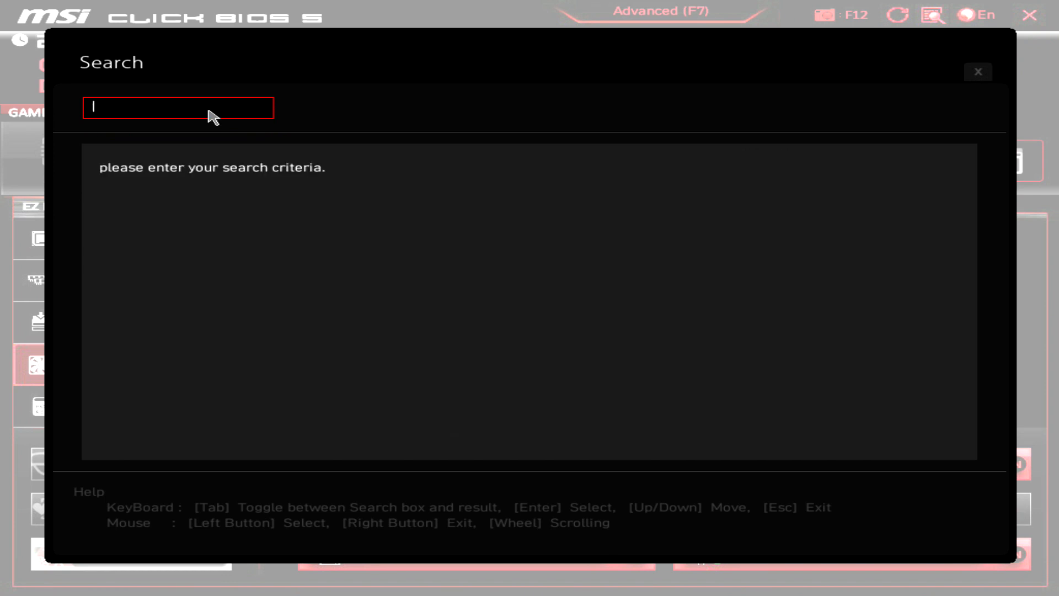
text(intel)
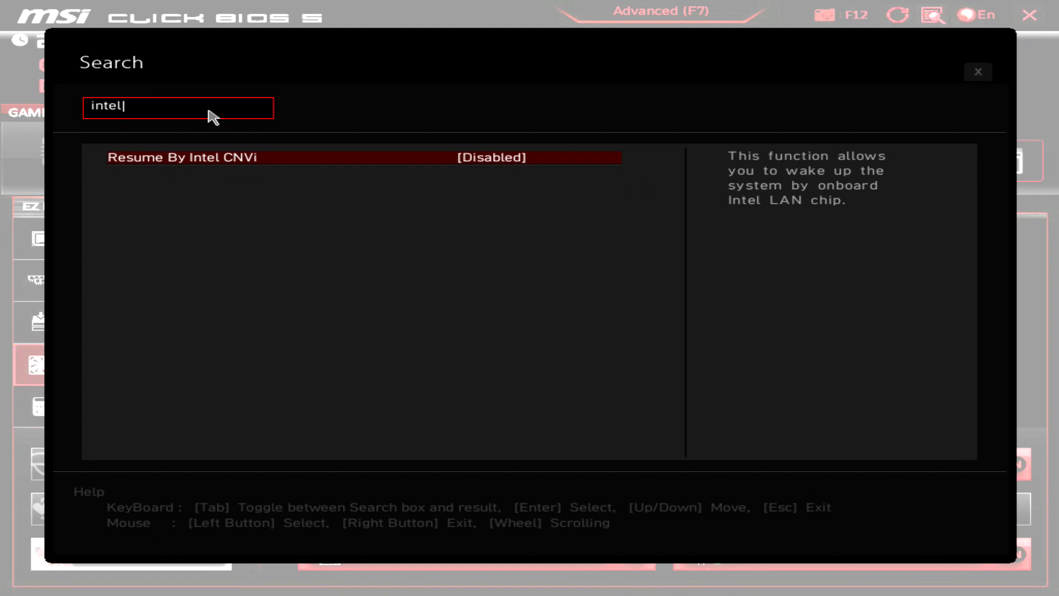
key(Tab)
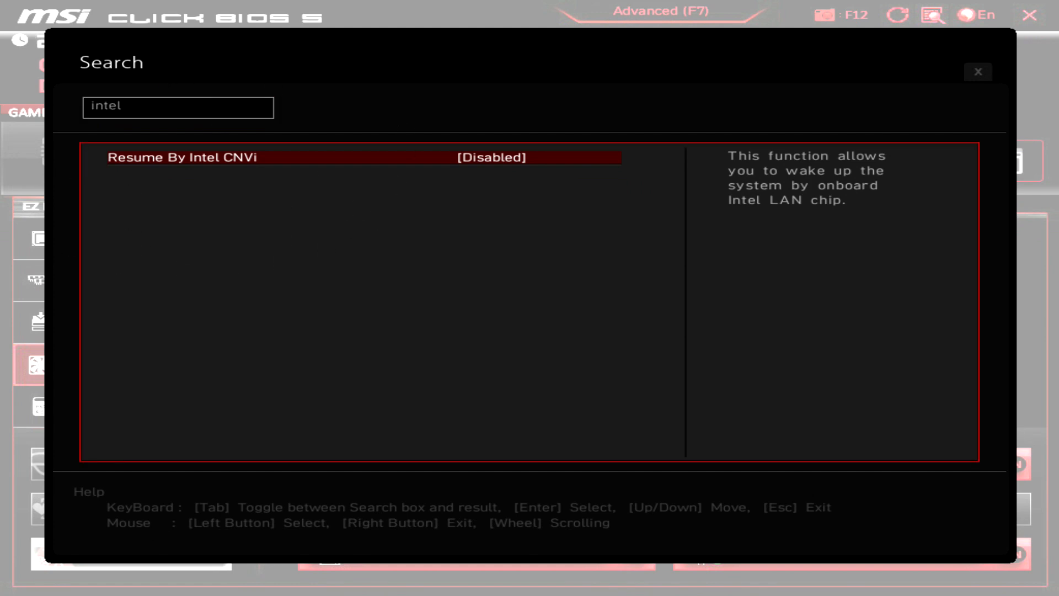
click(977, 73)
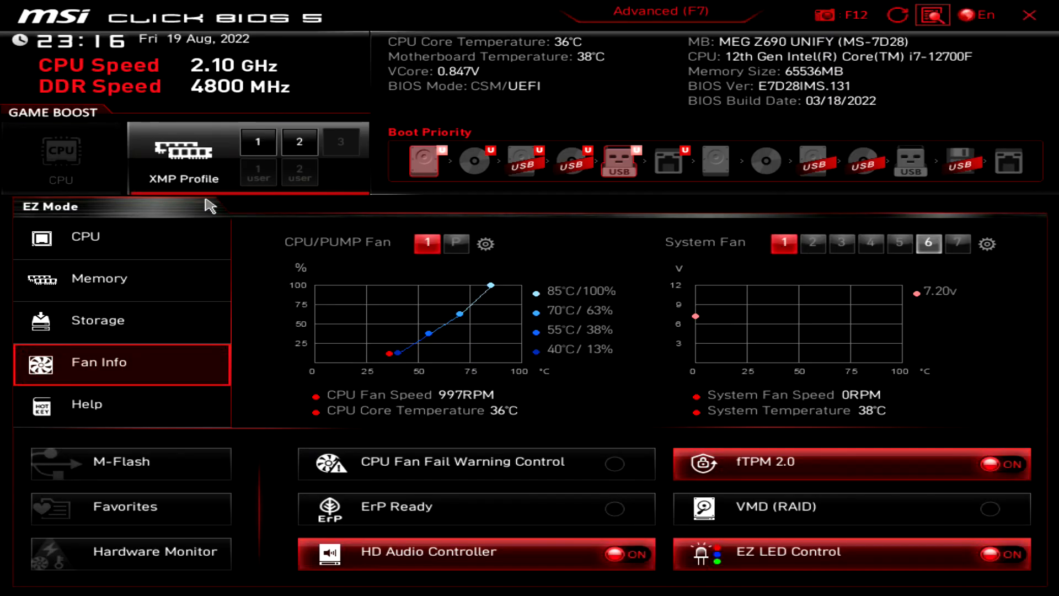
Enter Advanced mode, go to OC's CPU Features and show the Intel Virtualization Tech choices.
click(651, 11)
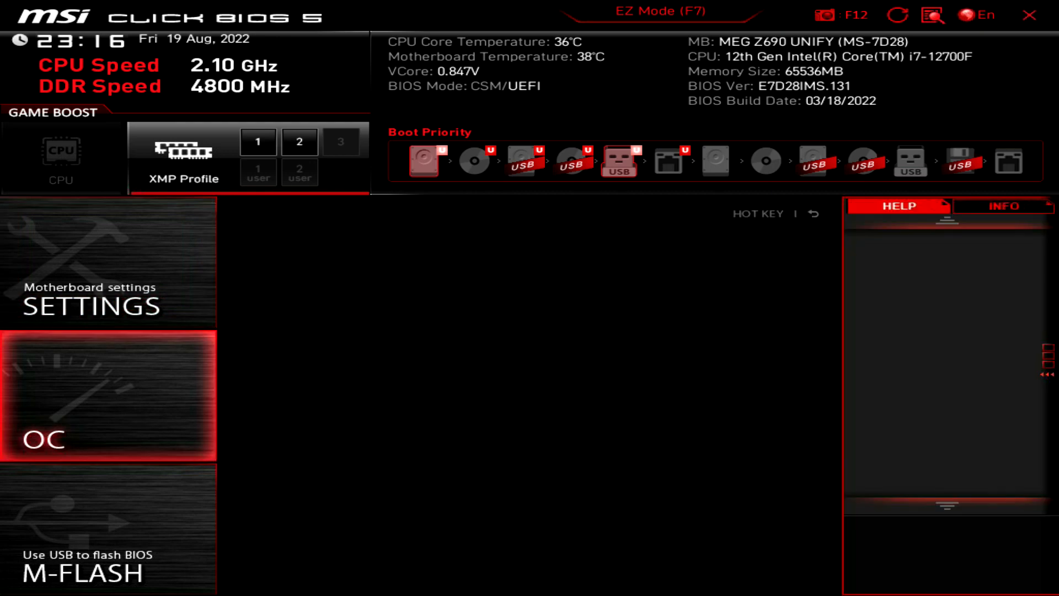
click(108, 398)
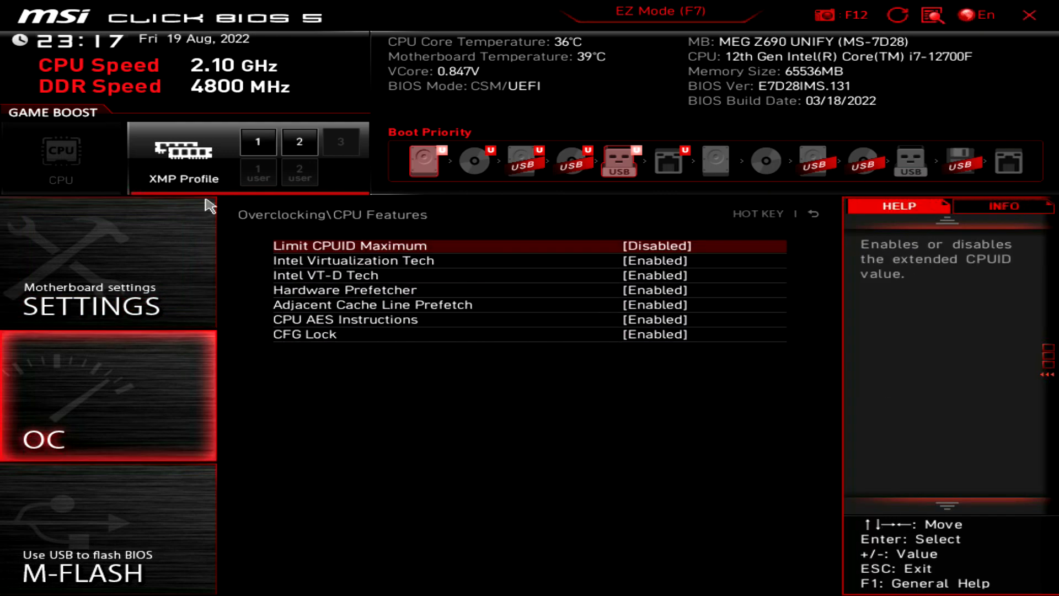
click(352, 261)
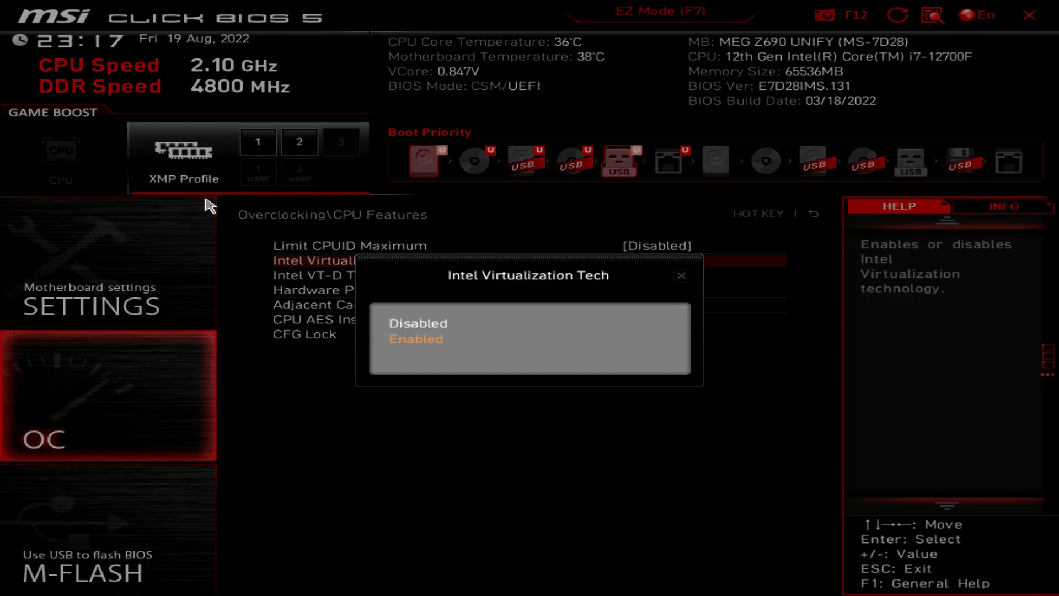